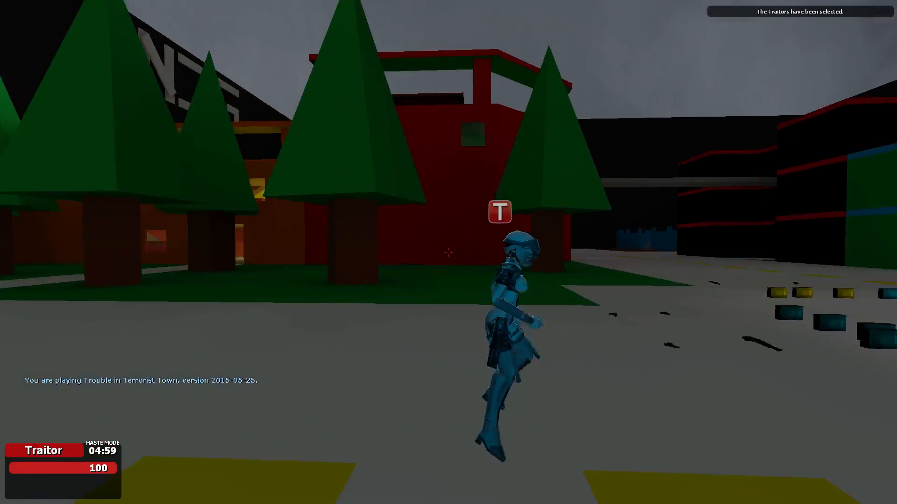
{"action": "key", "text": "c"}
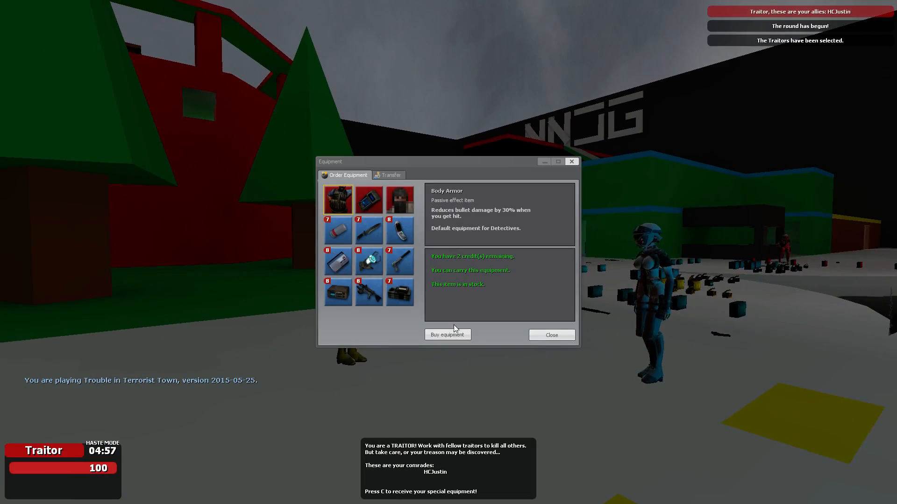
{"action": "left_click", "coordinate": [551, 335]}
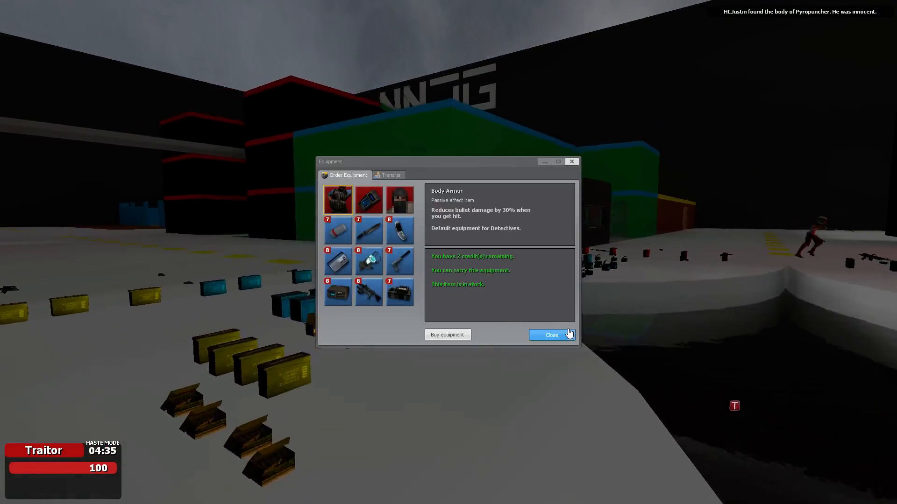
{"action": "left_click", "coordinate": [551, 334]}
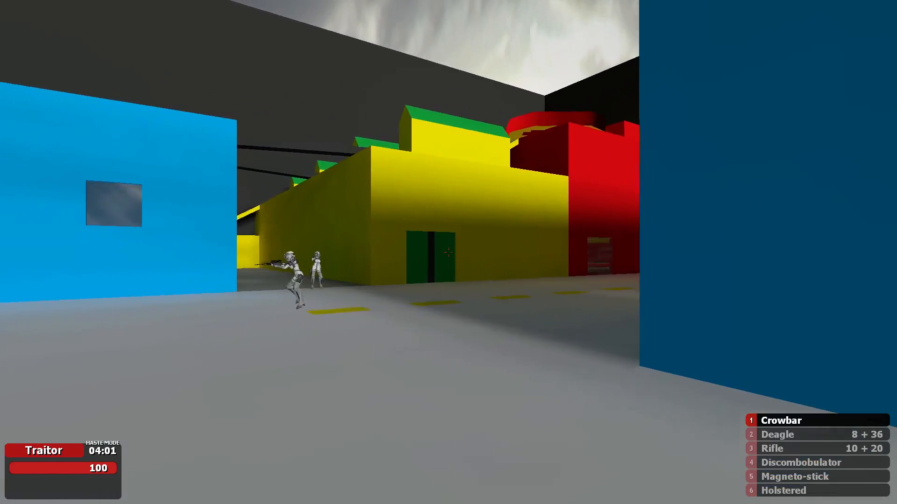
{"action": "key", "text": "3"}
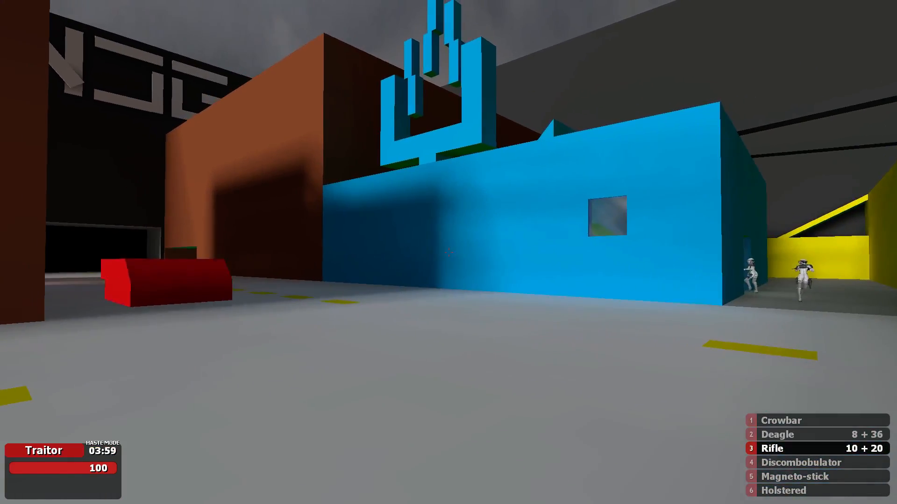
{"action": "mouse_move", "coordinate": [449, 266]}
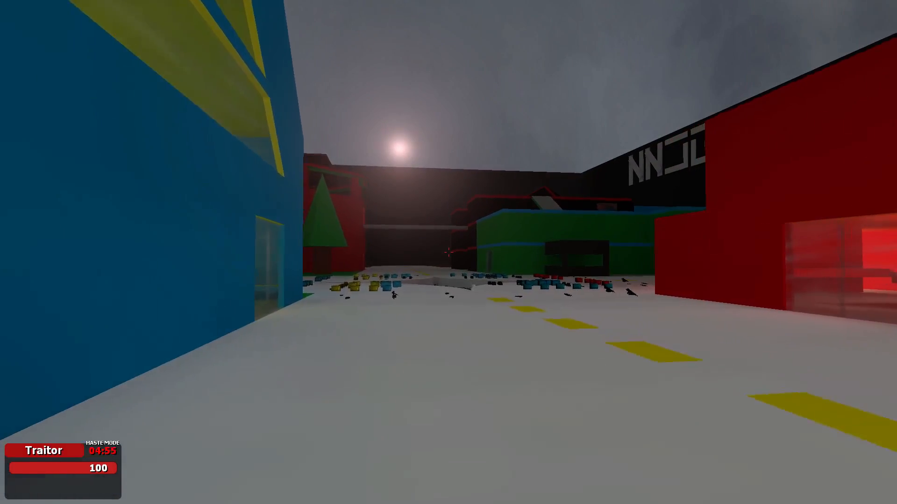
{"action": "mouse_move", "coordinate": [448, 253]}
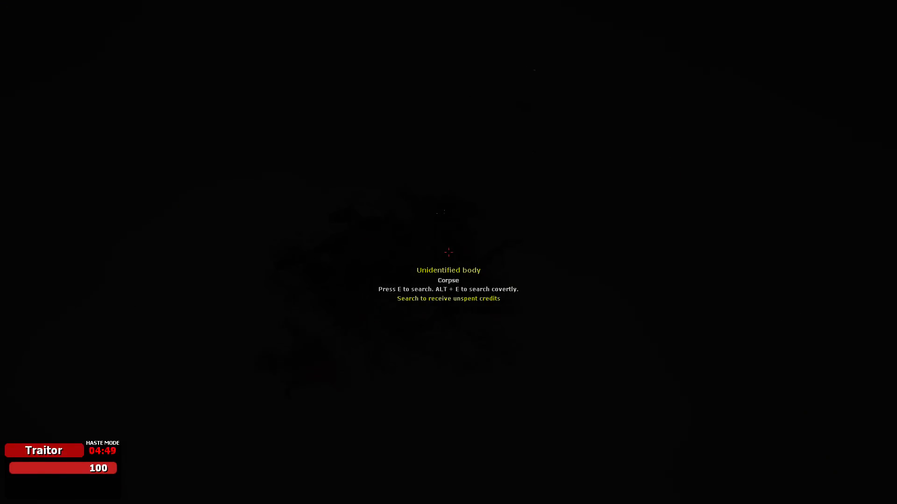
{"action": "key", "text": "e"}
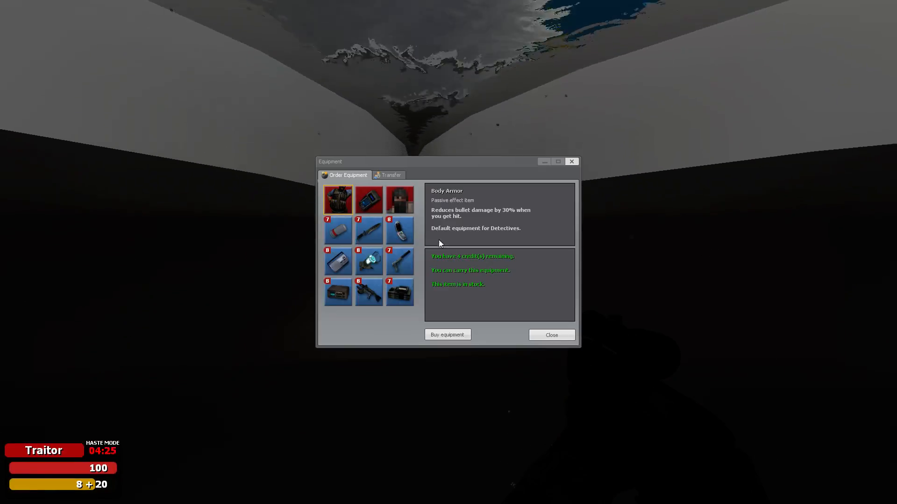
{"action": "left_click", "coordinate": [551, 334]}
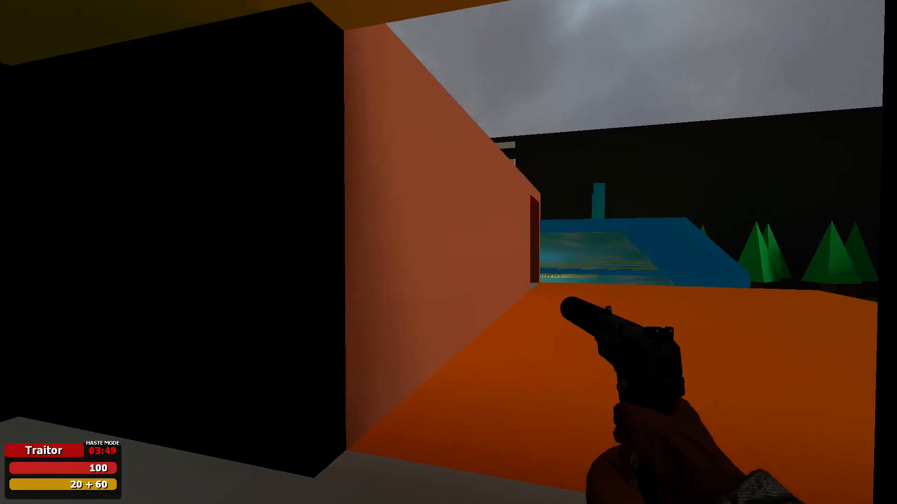
{"action": "mouse_move", "coordinate": [448, 255]}
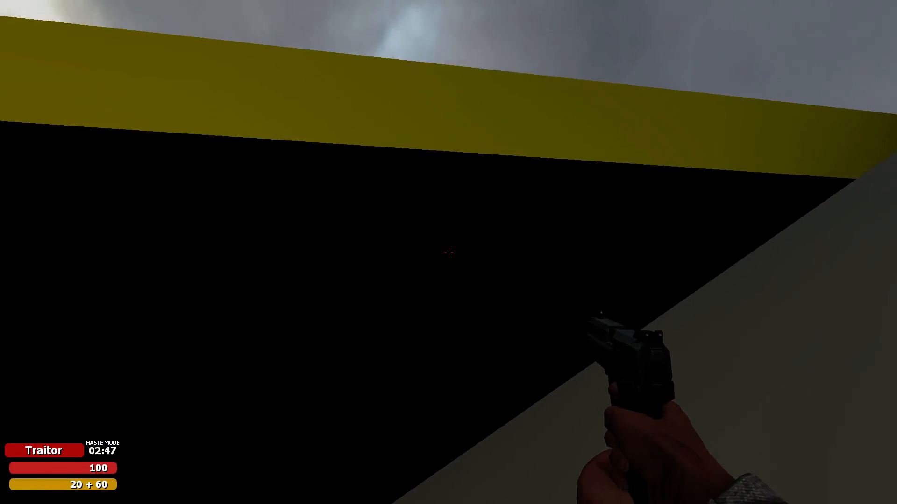
{"action": "mouse_move", "coordinate": [448, 252]}
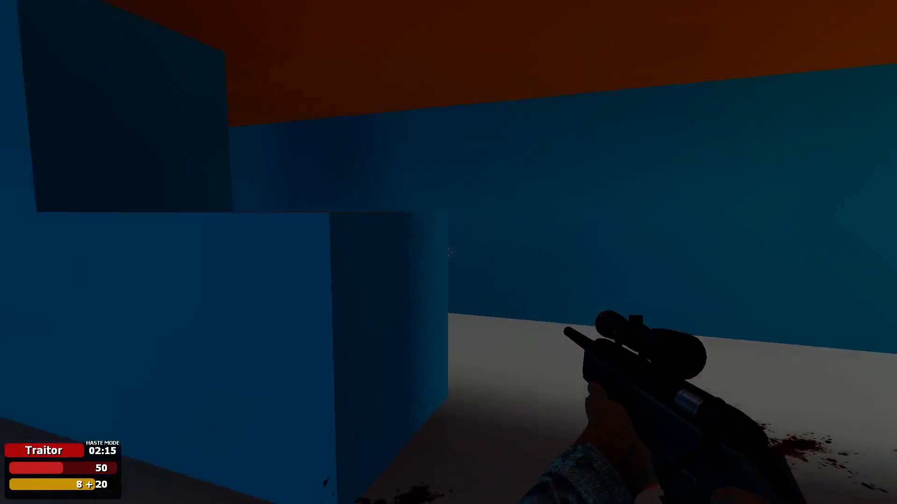
{"action": "mouse_move", "coordinate": [449, 253]}
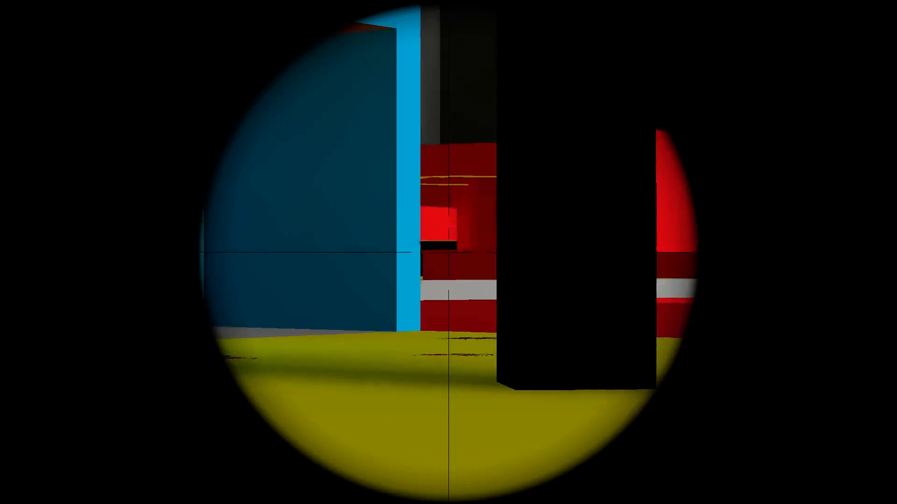
{"action": "right_click", "coordinate": [449, 252]}
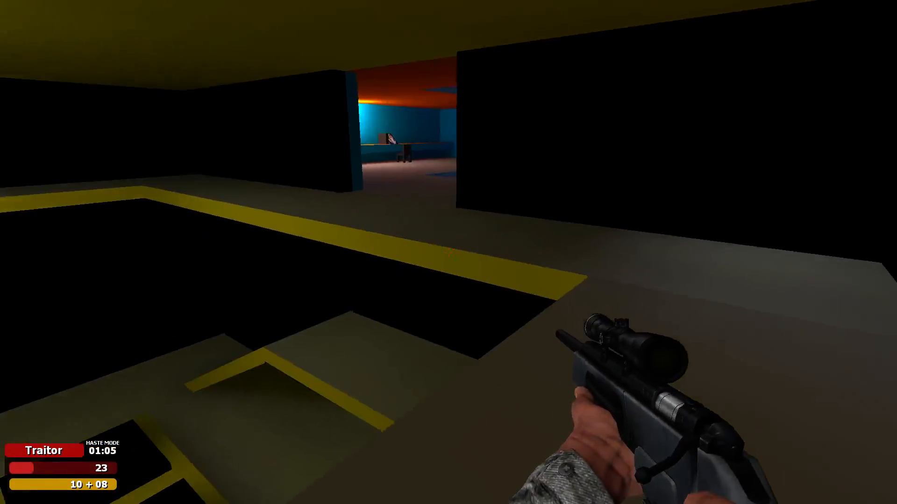
{"action": "mouse_move", "coordinate": [448, 266]}
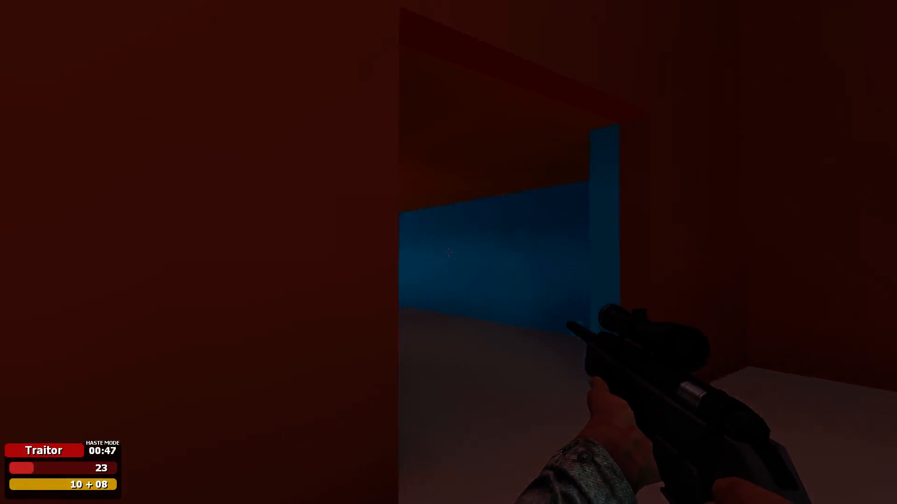
{"action": "mouse_move", "coordinate": [448, 254]}
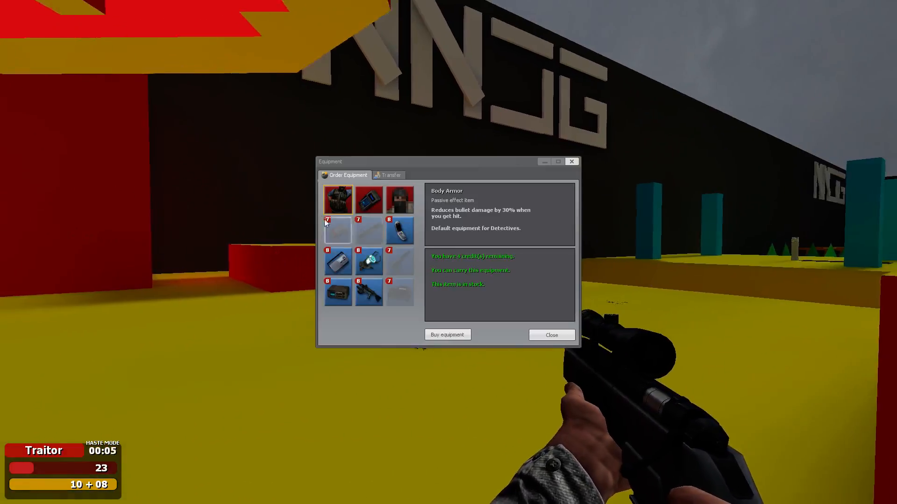
{"action": "left_click", "coordinate": [551, 335]}
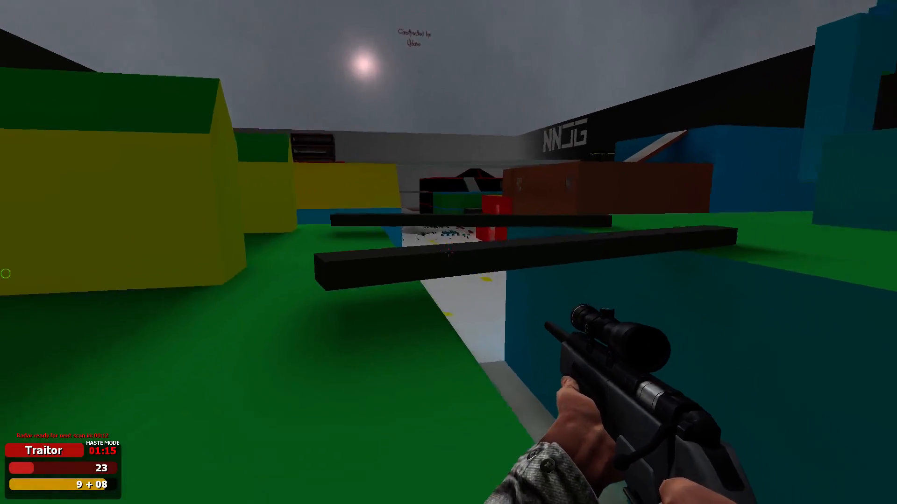
{"action": "mouse_move", "coordinate": [448, 265]}
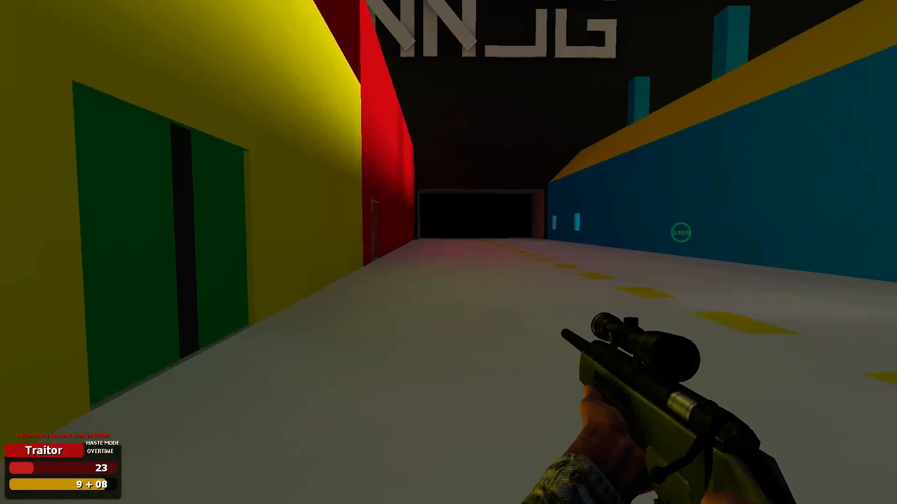
{"action": "mouse_move", "coordinate": [449, 252]}
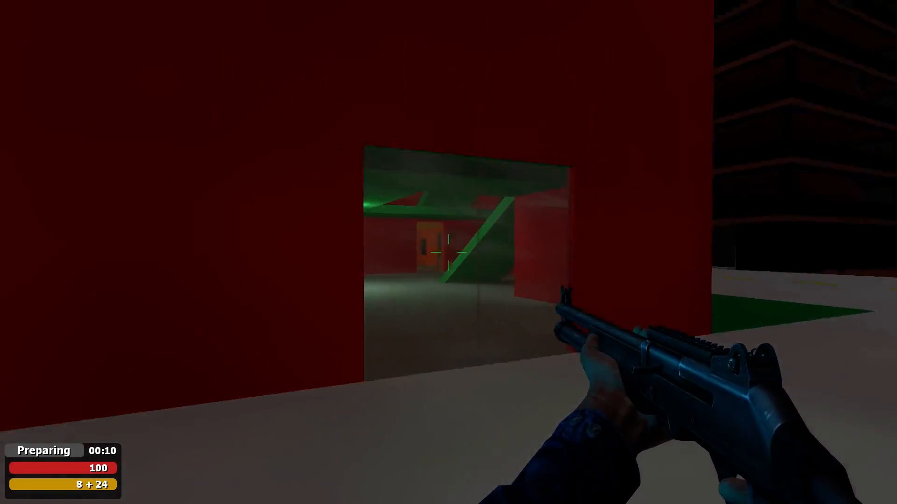
{"action": "mouse_move", "coordinate": [445, 252]}
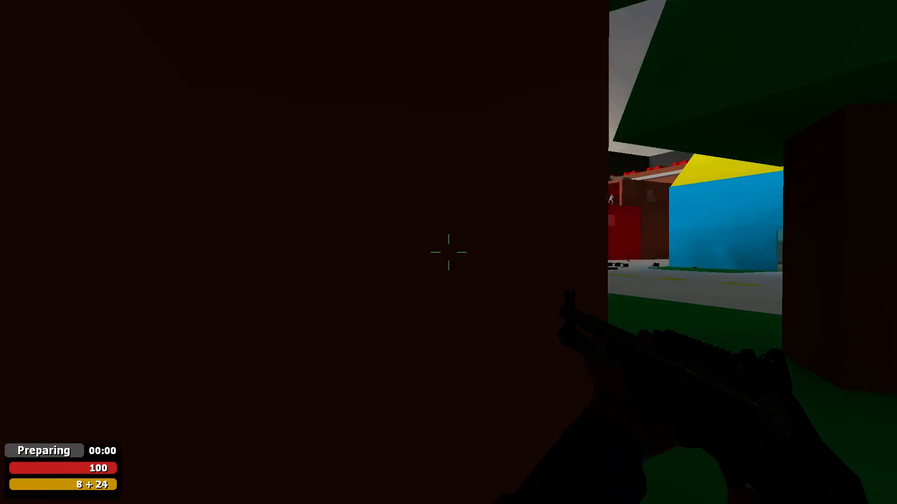
{"action": "mouse_move", "coordinate": [437, 252]}
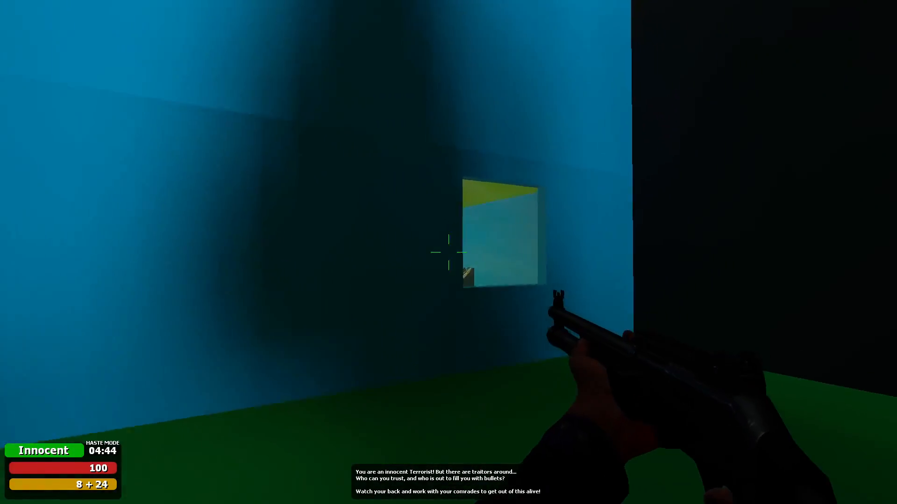
{"action": "left_click", "coordinate": [448, 253]}
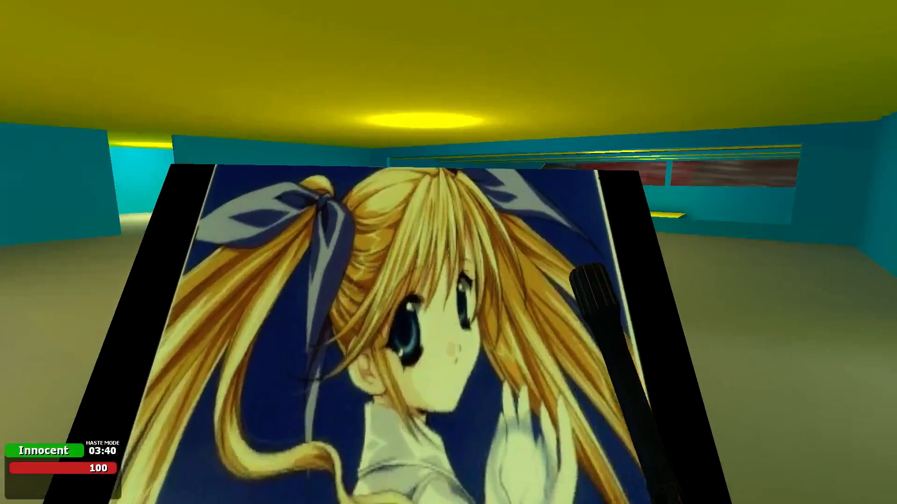
{"action": "mouse_move", "coordinate": [448, 252]}
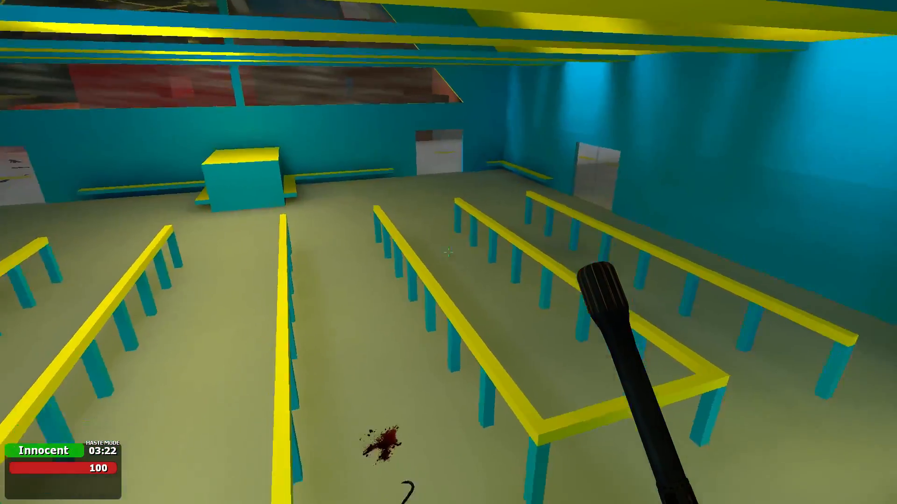
{"action": "mouse_move", "coordinate": [448, 253]}
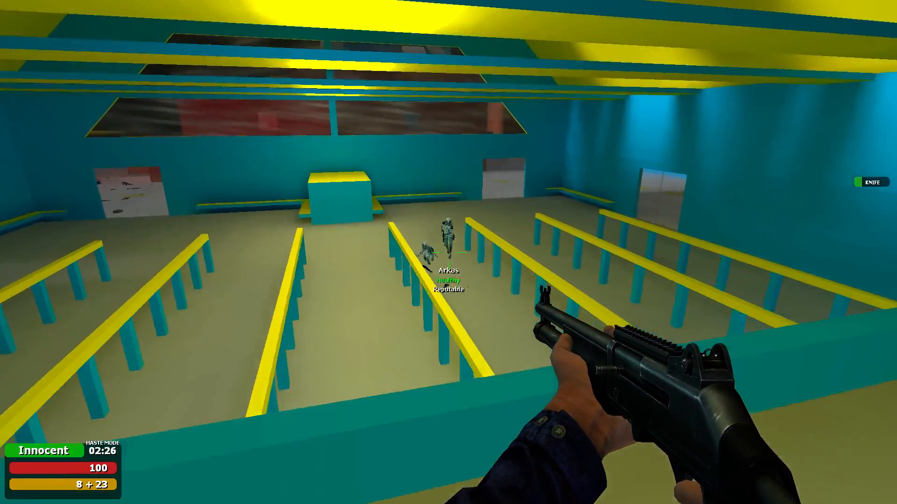
{"action": "left_click", "coordinate": [446, 244]}
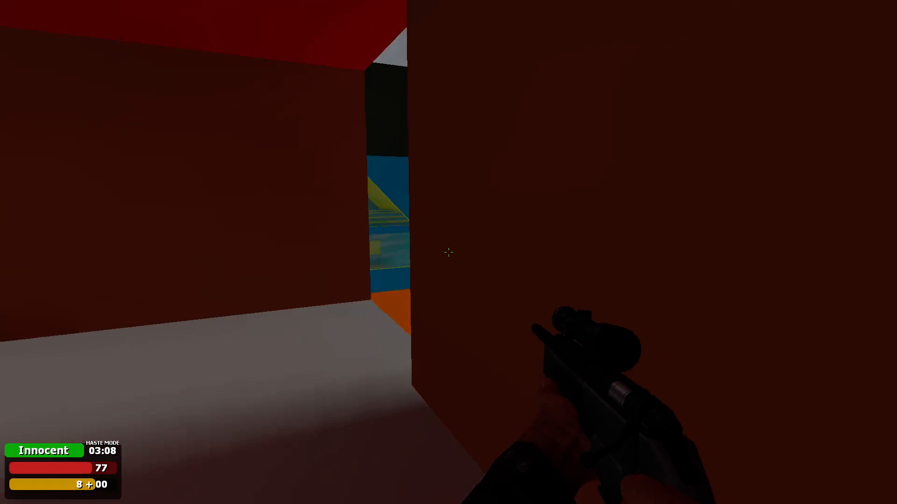
{"action": "mouse_move", "coordinate": [448, 252]}
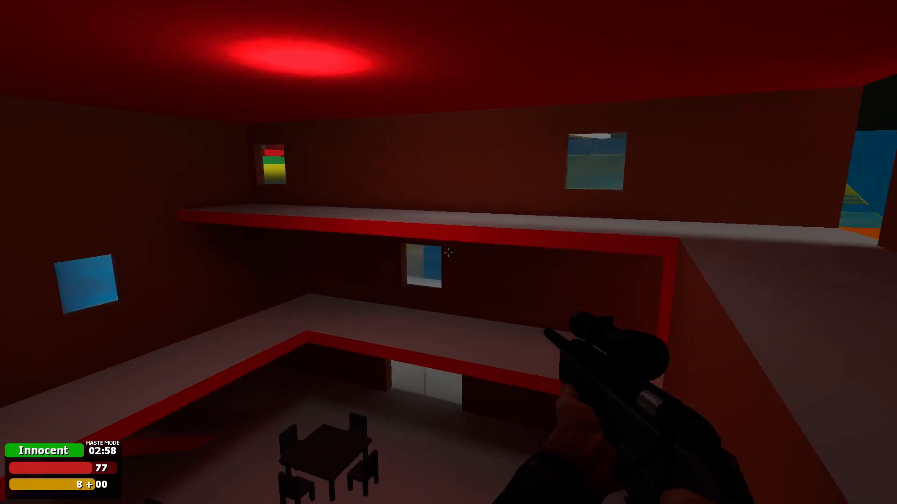
{"action": "mouse_move", "coordinate": [449, 252]}
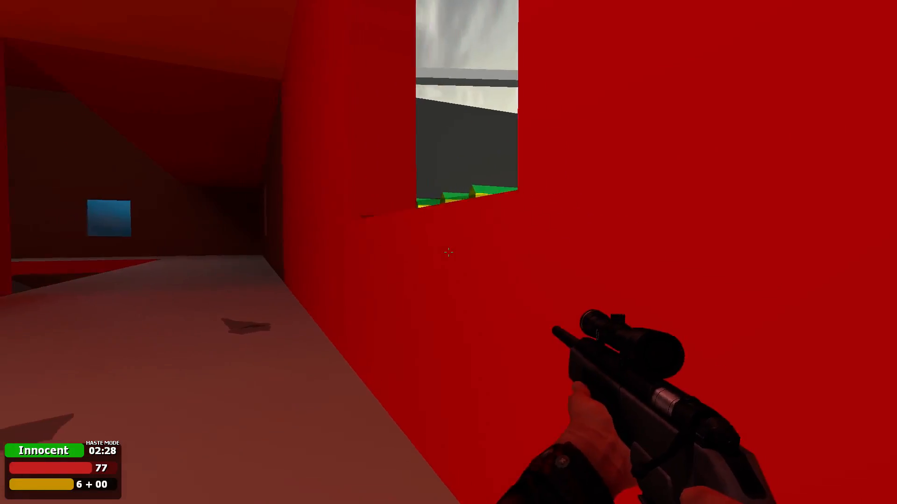
{"action": "mouse_move", "coordinate": [449, 252]}
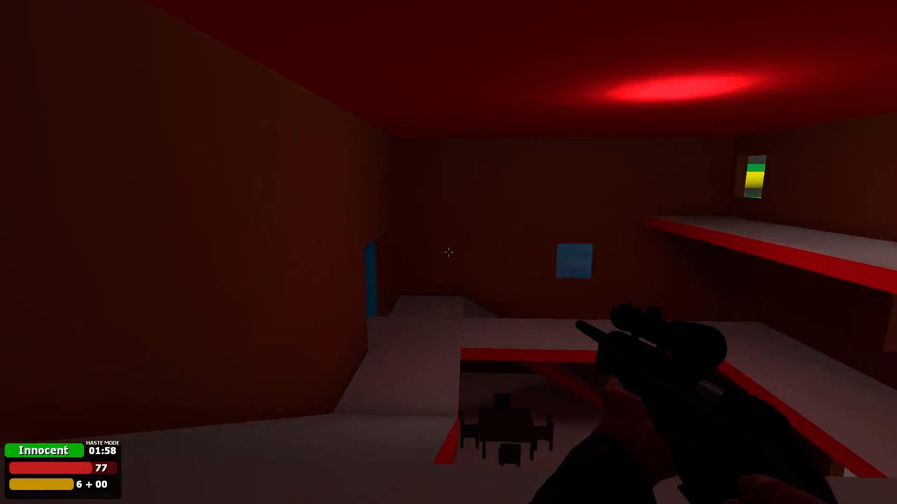
{"action": "mouse_move", "coordinate": [449, 253]}
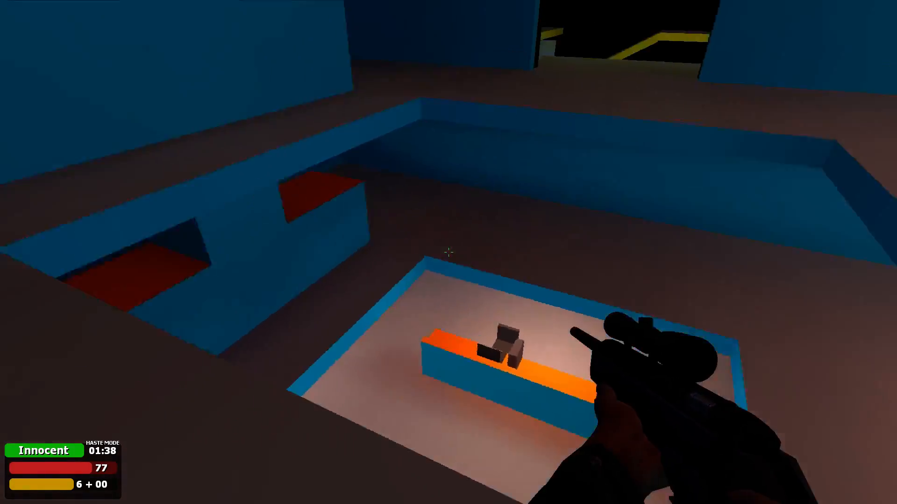
{"action": "mouse_move", "coordinate": [448, 253]}
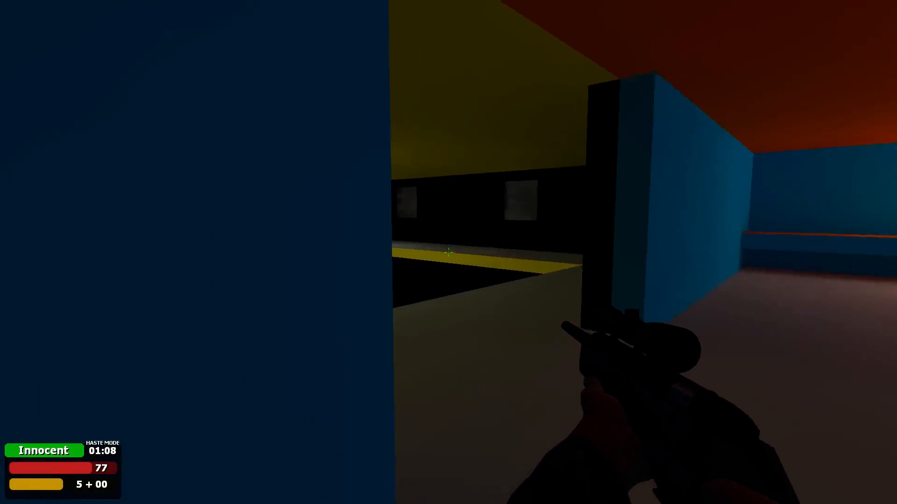
{"action": "mouse_move", "coordinate": [448, 251]}
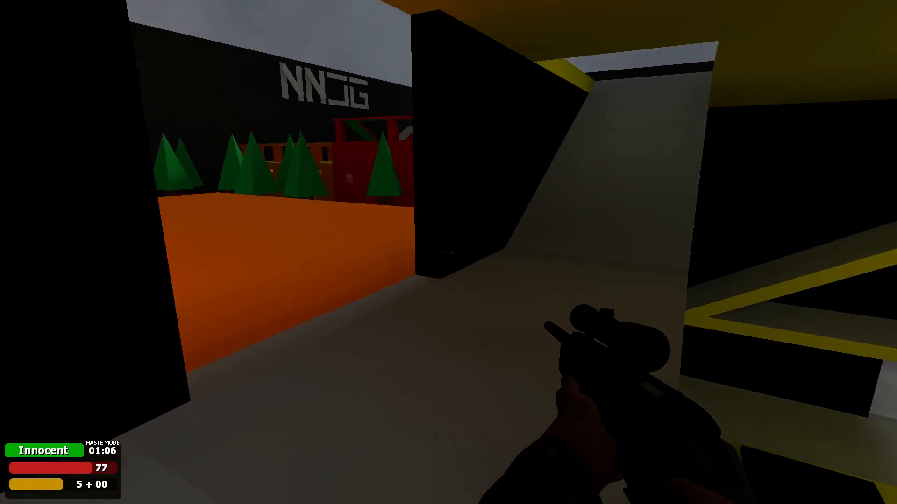
{"action": "mouse_move", "coordinate": [449, 252]}
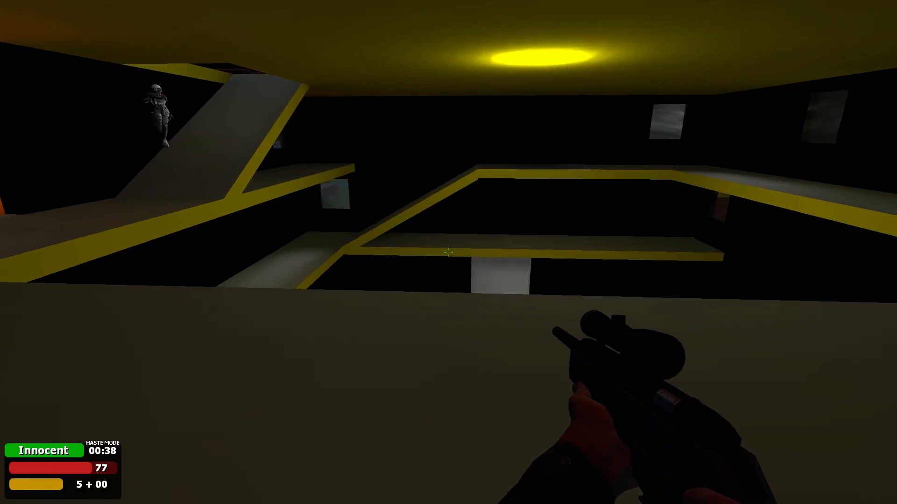
{"action": "mouse_move", "coordinate": [448, 253]}
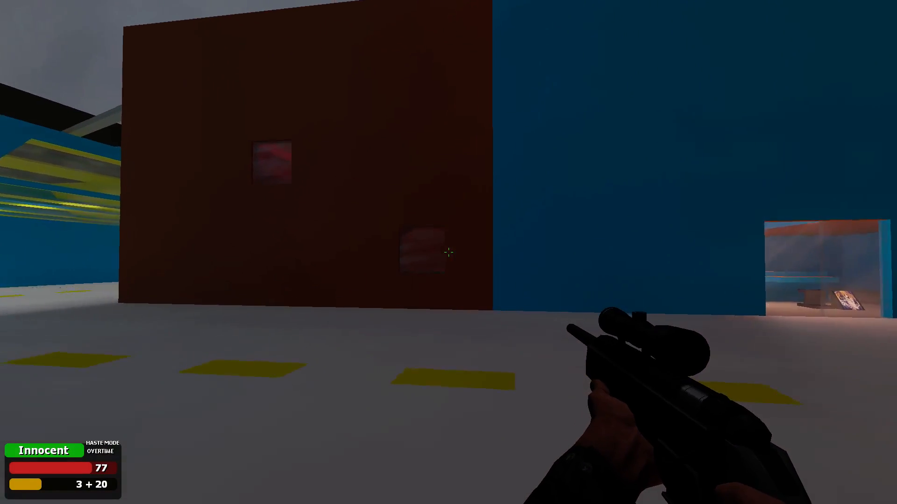
{"action": "mouse_move", "coordinate": [448, 252]}
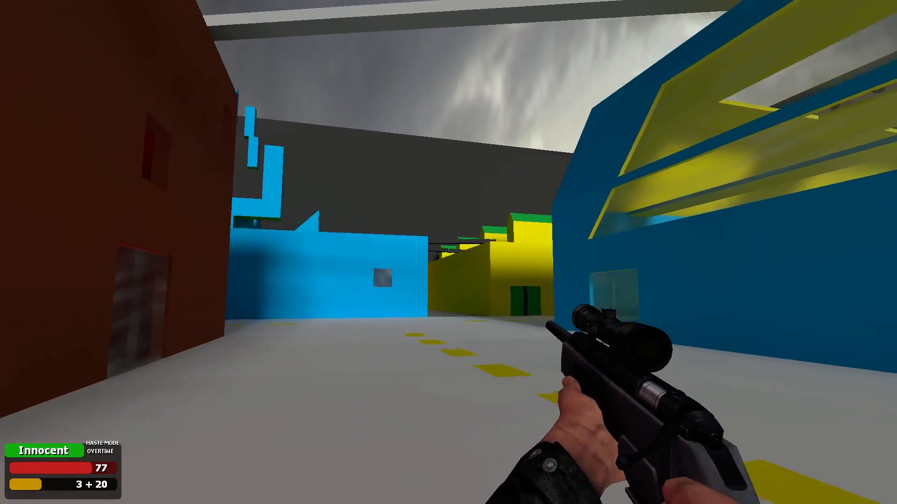
{"action": "mouse_move", "coordinate": [449, 252]}
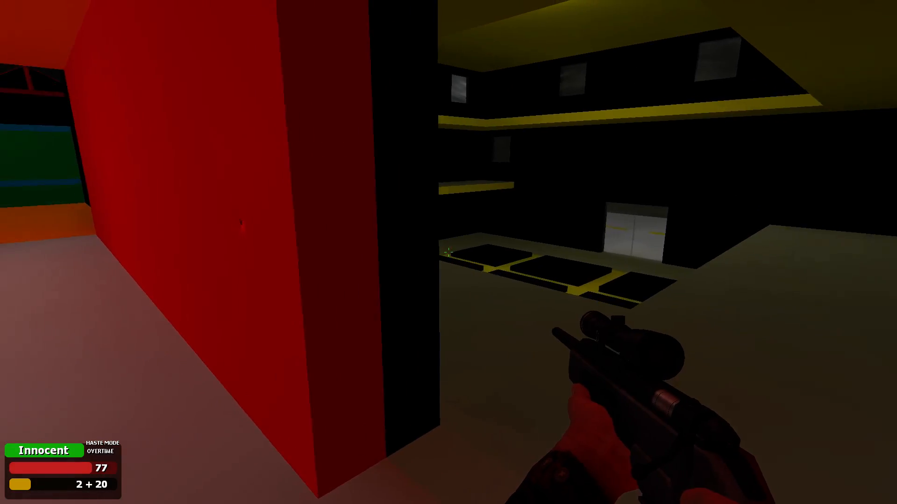
{"action": "left_click", "coordinate": [448, 251]}
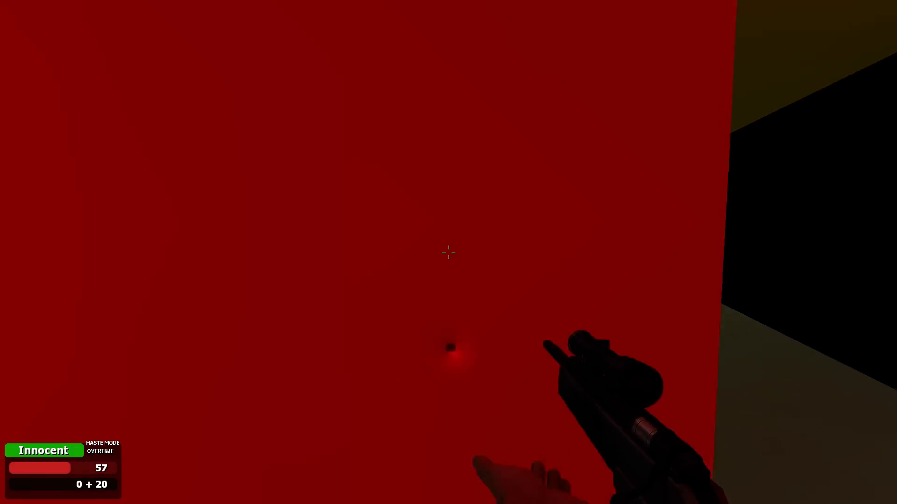
{"action": "mouse_move", "coordinate": [447, 252]}
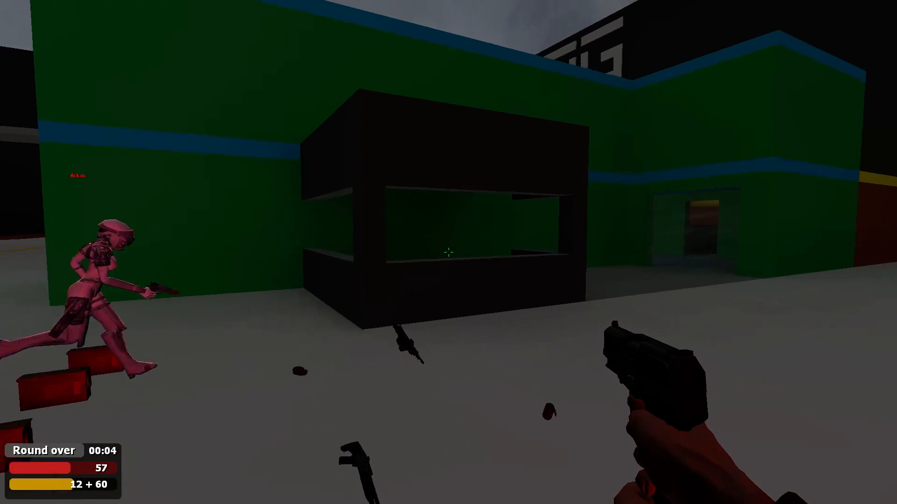
{"action": "mouse_move", "coordinate": [447, 252]}
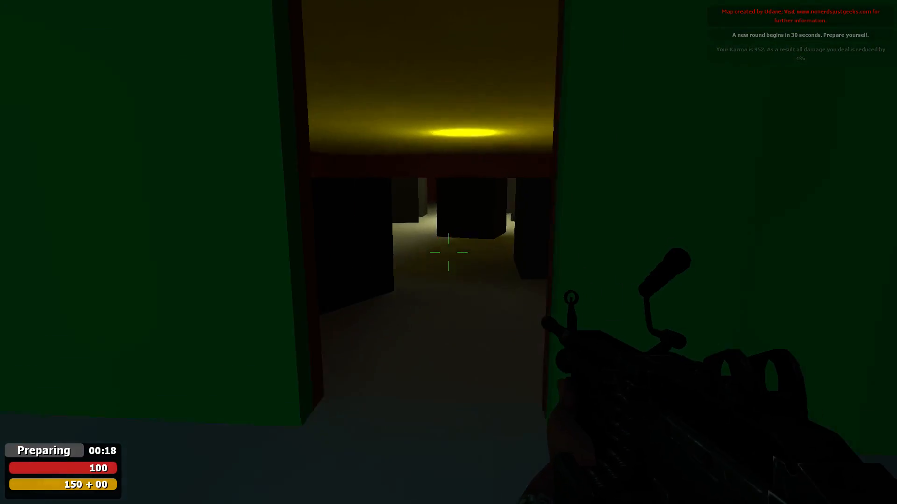
{"action": "mouse_move", "coordinate": [449, 263]}
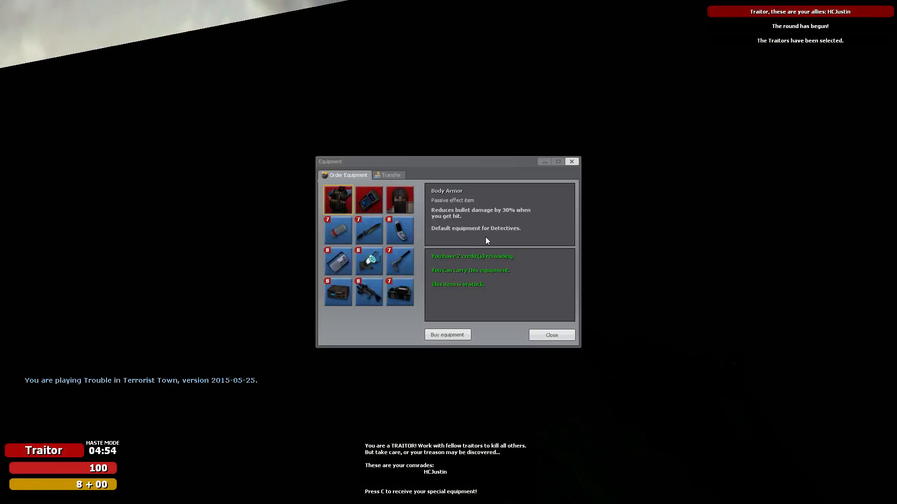
{"action": "left_click", "coordinate": [551, 334]}
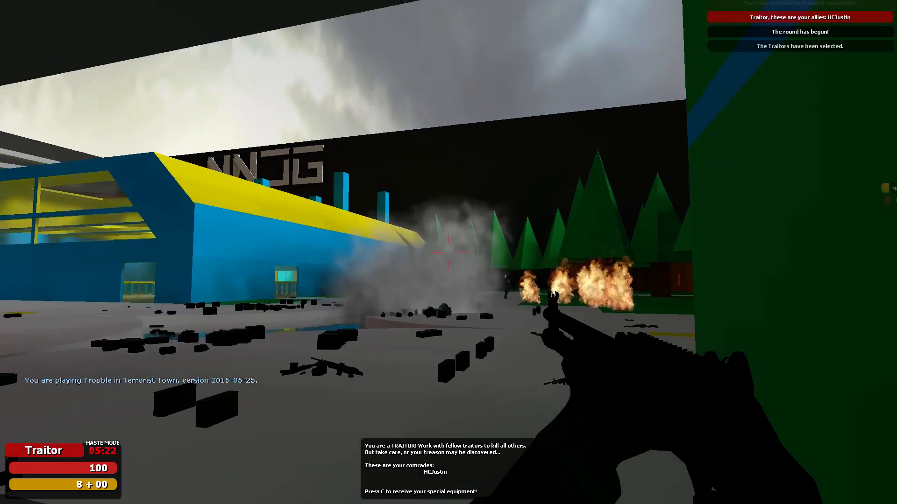